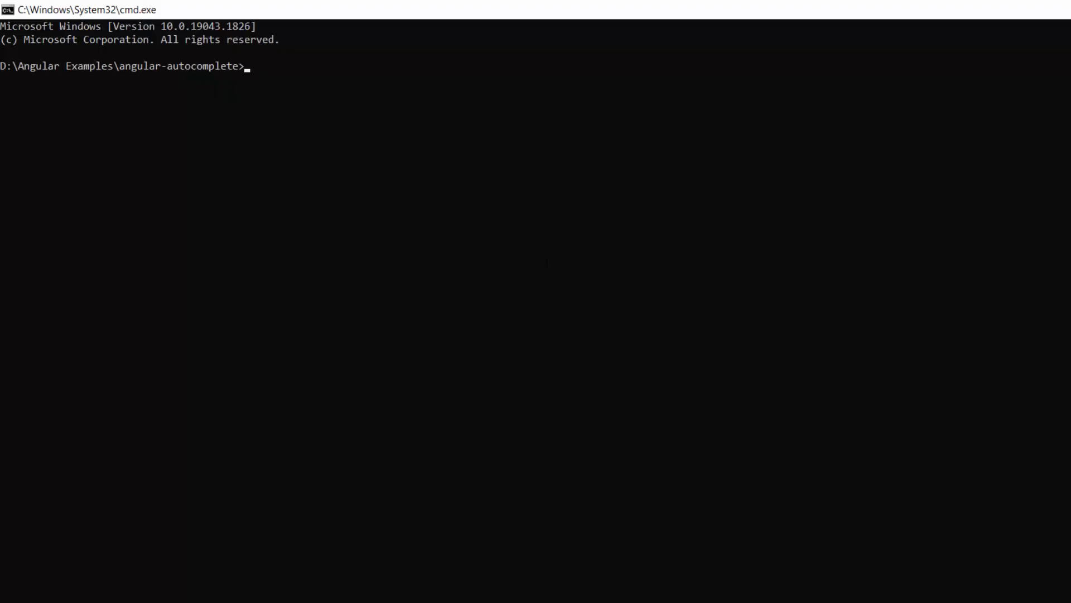
Step: Run ng serve in the angular-autocomplete folder to start the dev server
{"action": "type", "text": "ng se"}
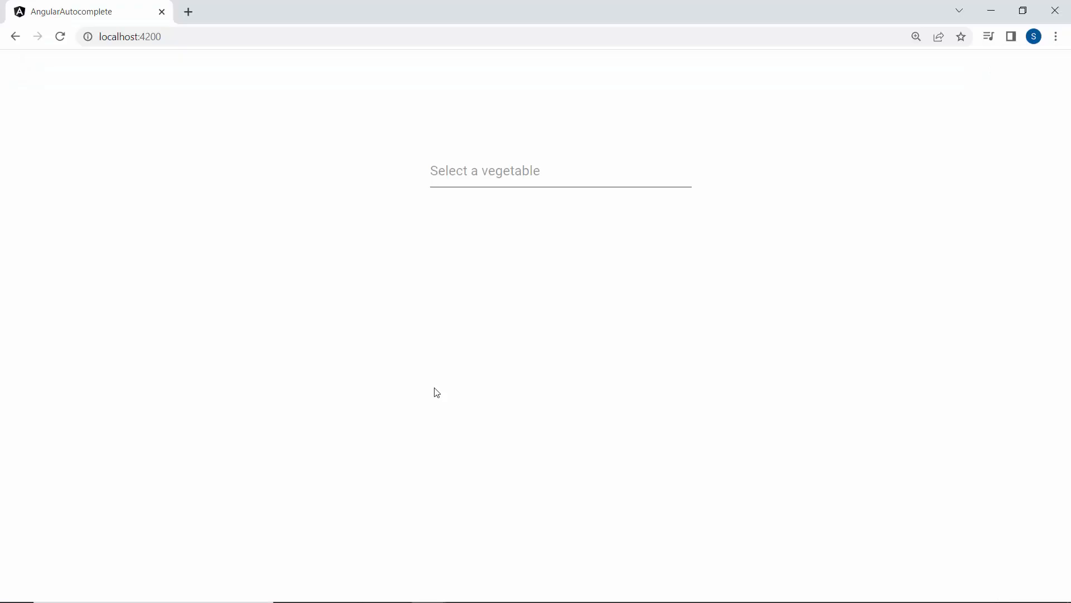
Step: Type 'c' in the Select a vegetable box at localhost:4200 to see suggestions
{"action": "type", "text": "c"}
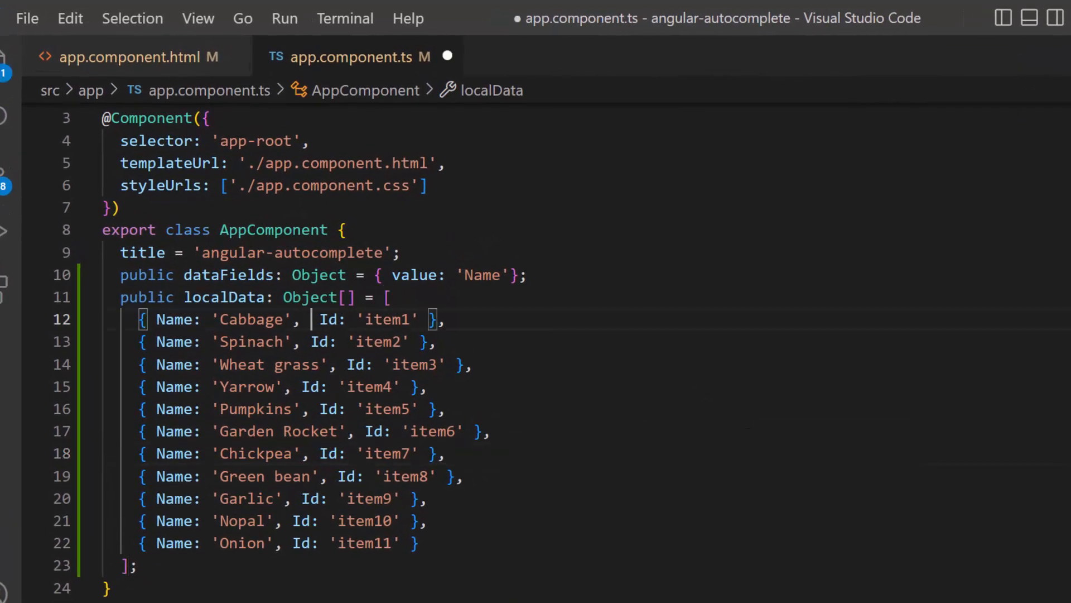
Step: Add Category values to the vegetables, set groupBy: 'Category' in dataFields, and save
{"action": "type", "text": "Category: 'Leafy and Salad',"}
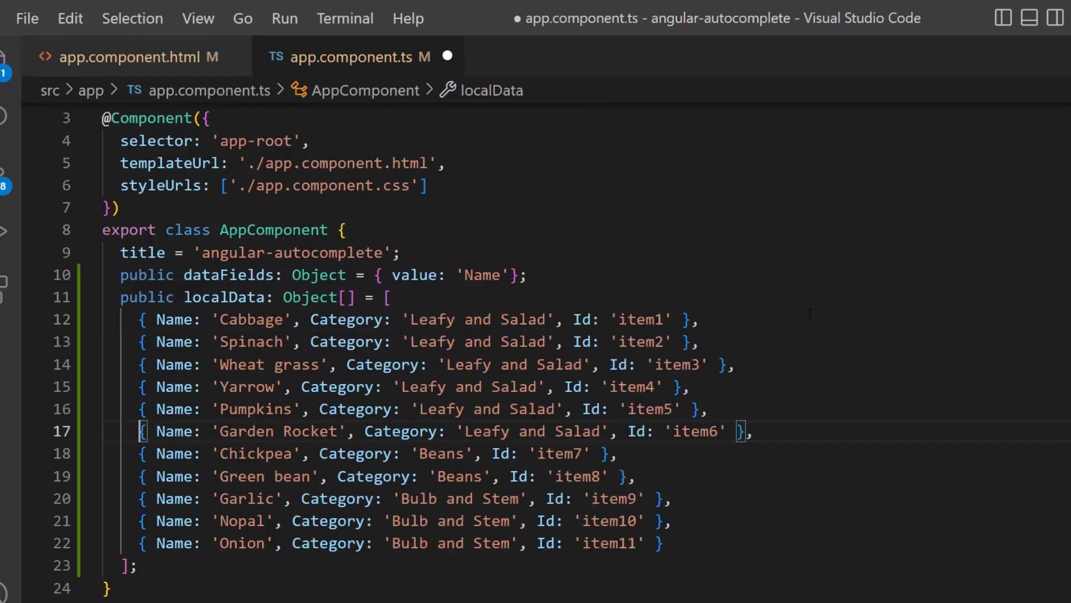
{"action": "double_click", "coordinate": [346, 319]}
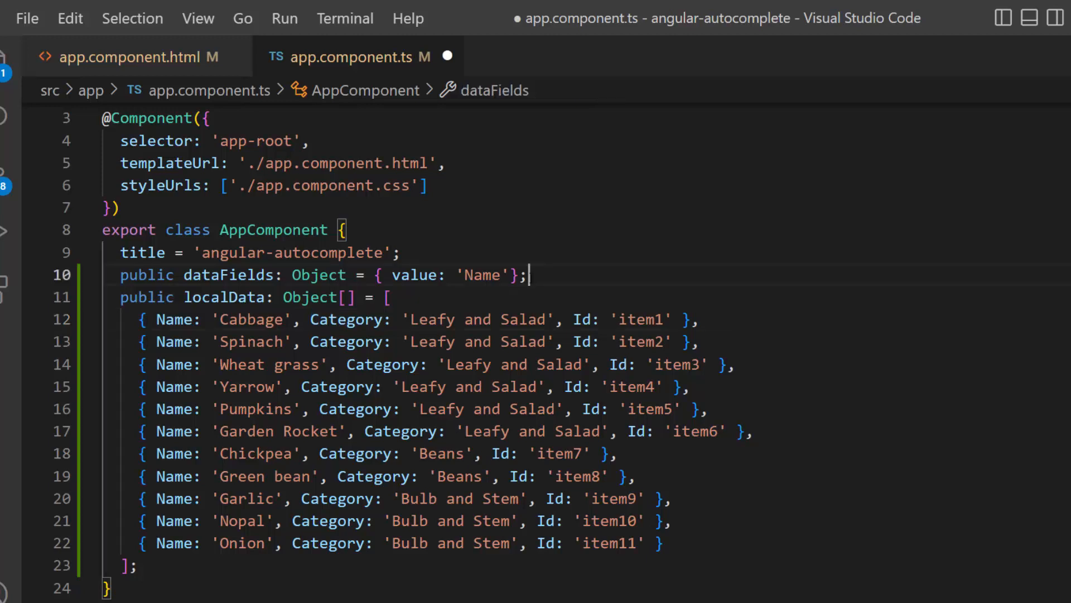
{"action": "type", "text": ", groupBy"}
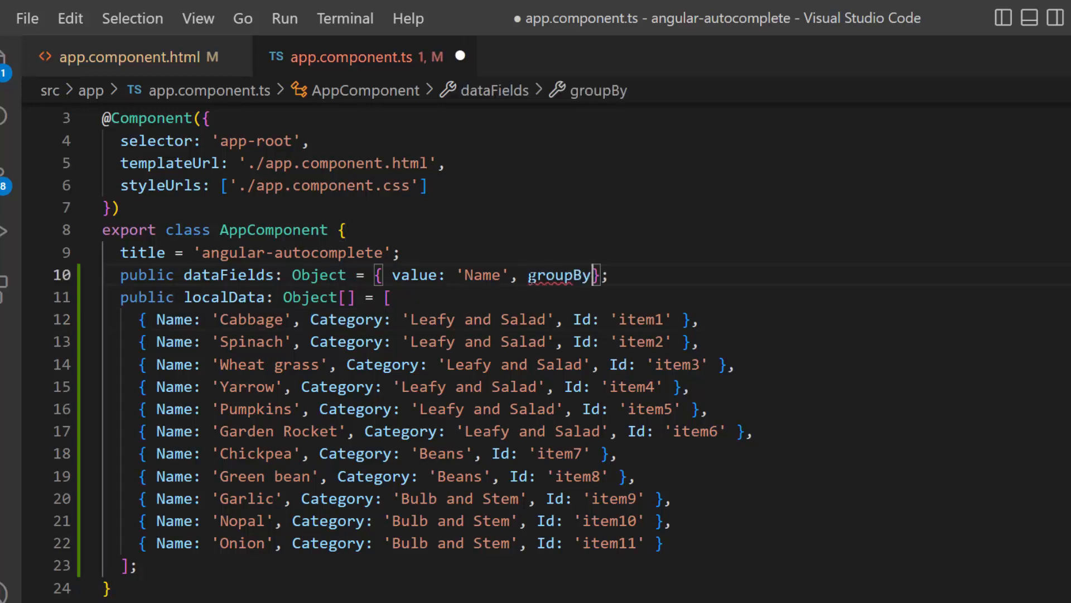
{"action": "type", "text": ": 'Cat'"}
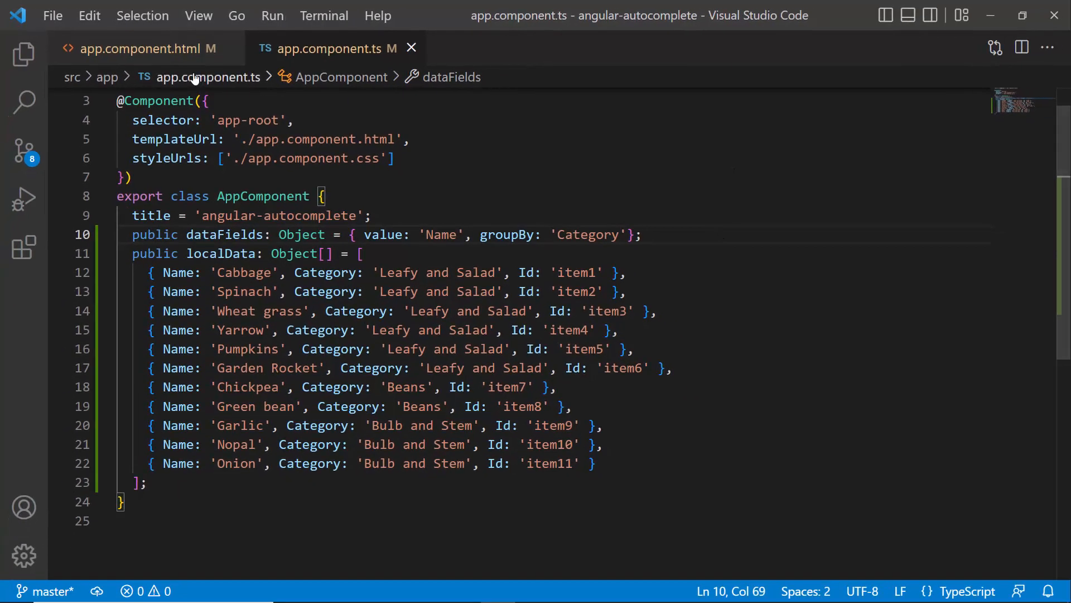
{"action": "left_click", "coordinate": [142, 49]}
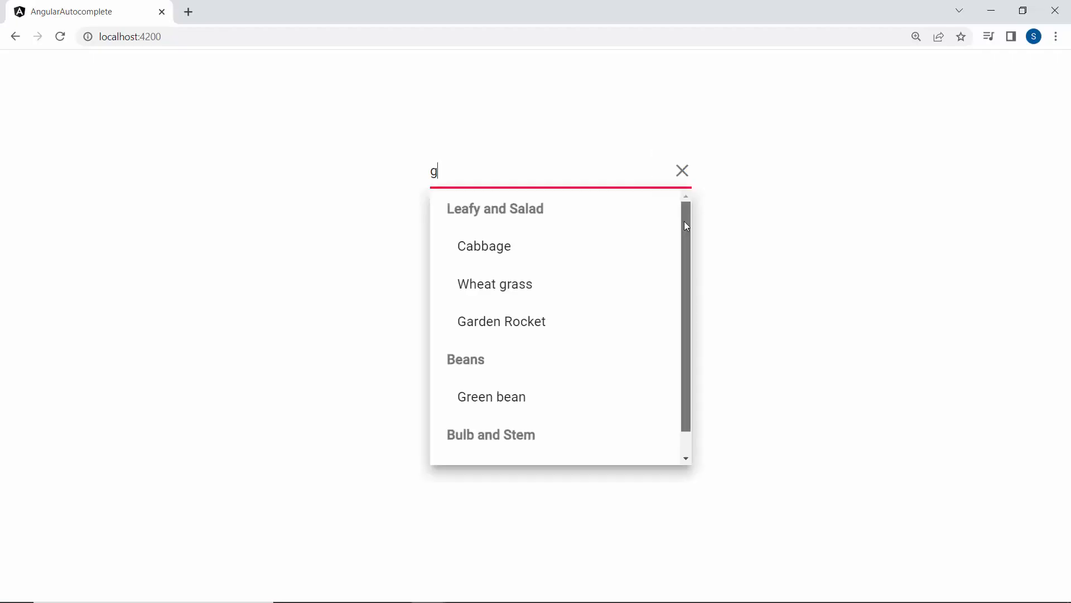
Step: Scroll through the grouped suggestion popup for 'g' in the browser
{"action": "scroll", "scroll_direction": "down", "scroll_amount": 3}
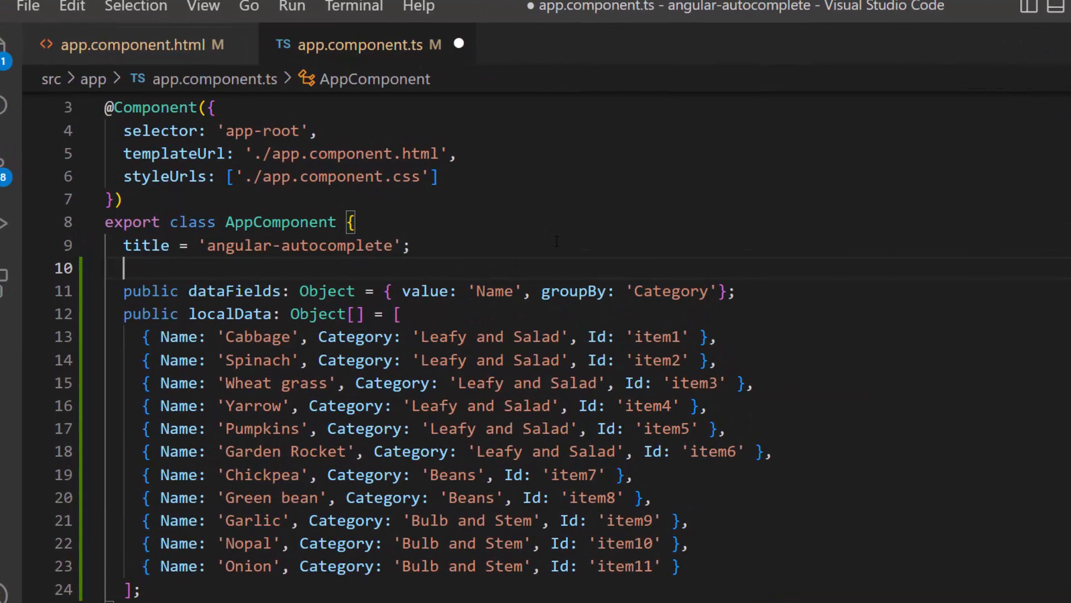
Step: Declare public autocompleteFilterType: string = "EndsWith" in AppComponent
{"action": "type", "text": "public"}
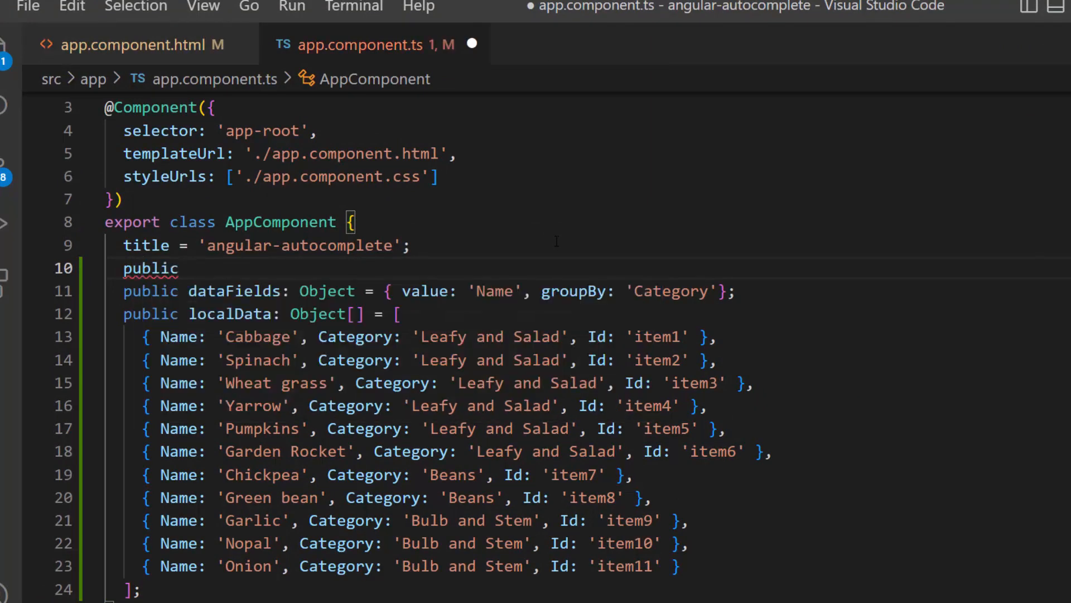
{"action": "type", "text": "autocompleteFilterType : string = \"\";"}
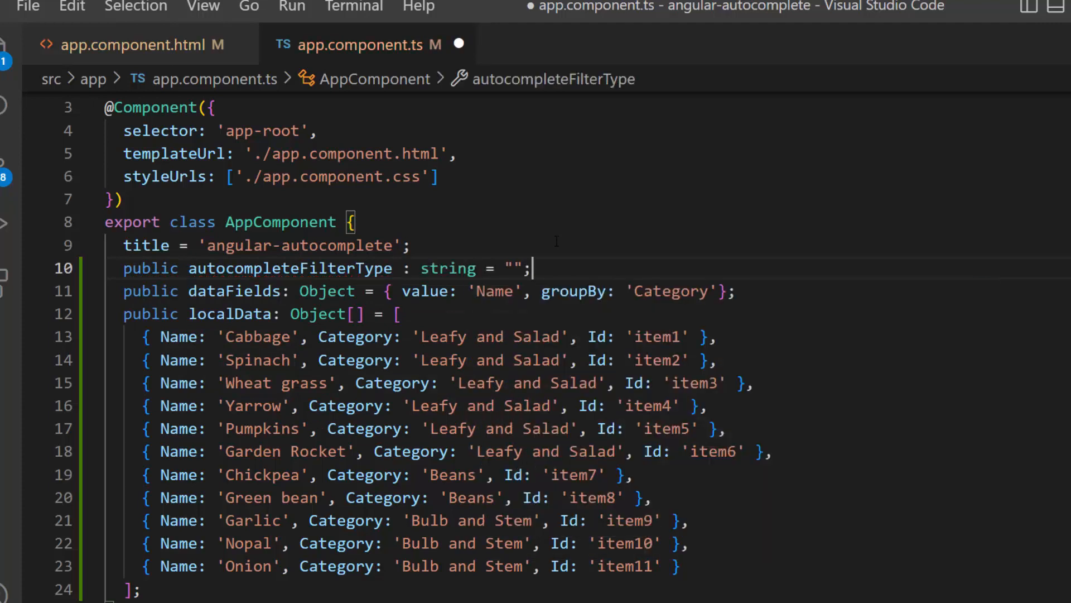
{"action": "type", "text": "EndsWith"}
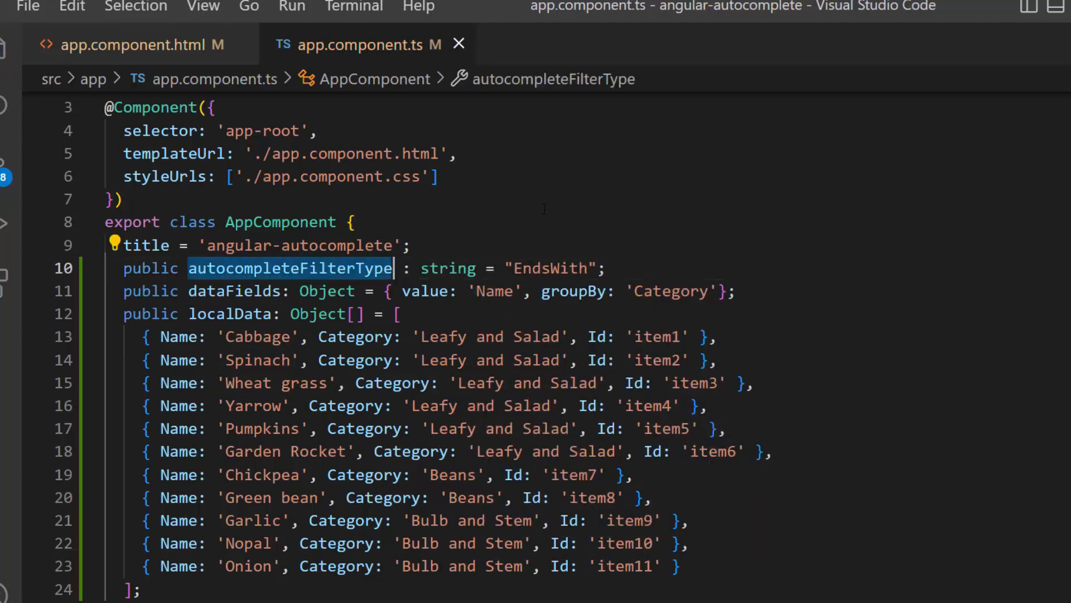
{"action": "mouse_move", "coordinate": [161, 53]}
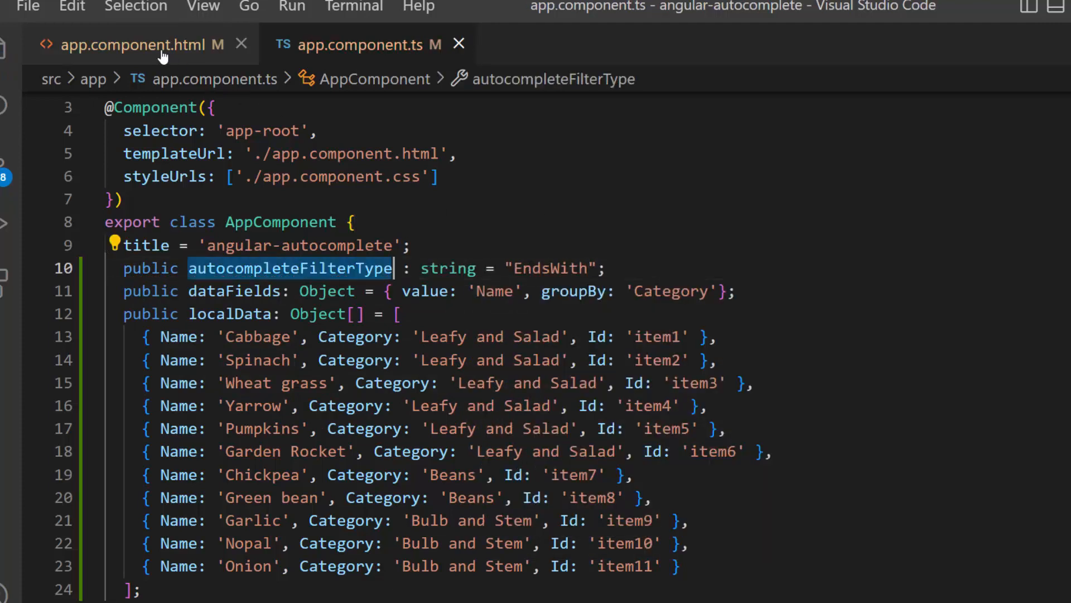
Step: Open app.component.html and try 'ge' in the browser autocomplete
{"action": "left_click", "coordinate": [128, 43]}
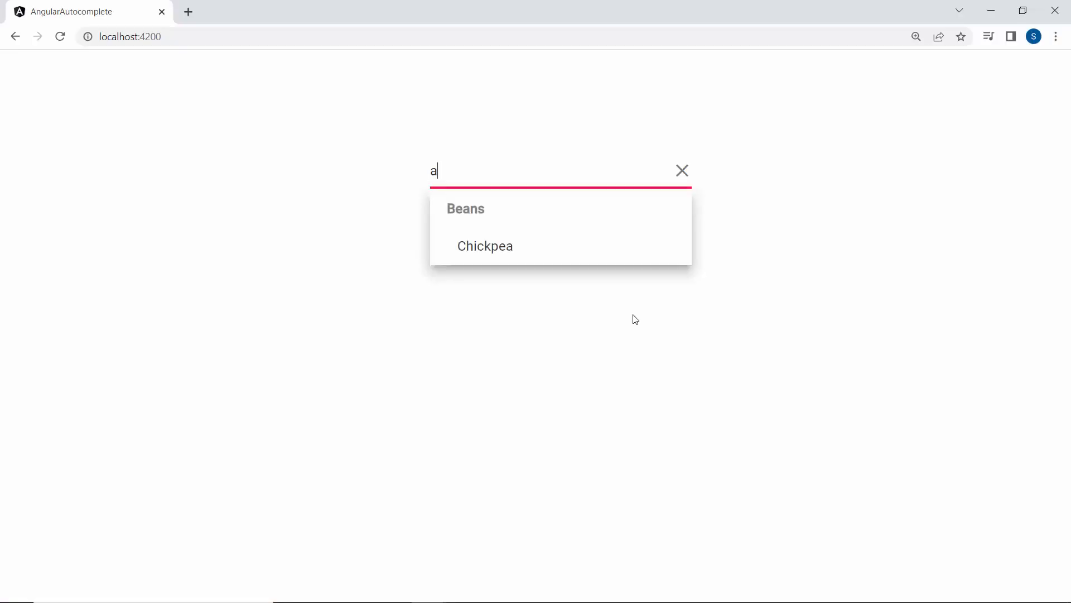
{"action": "type", "text": "ge"}
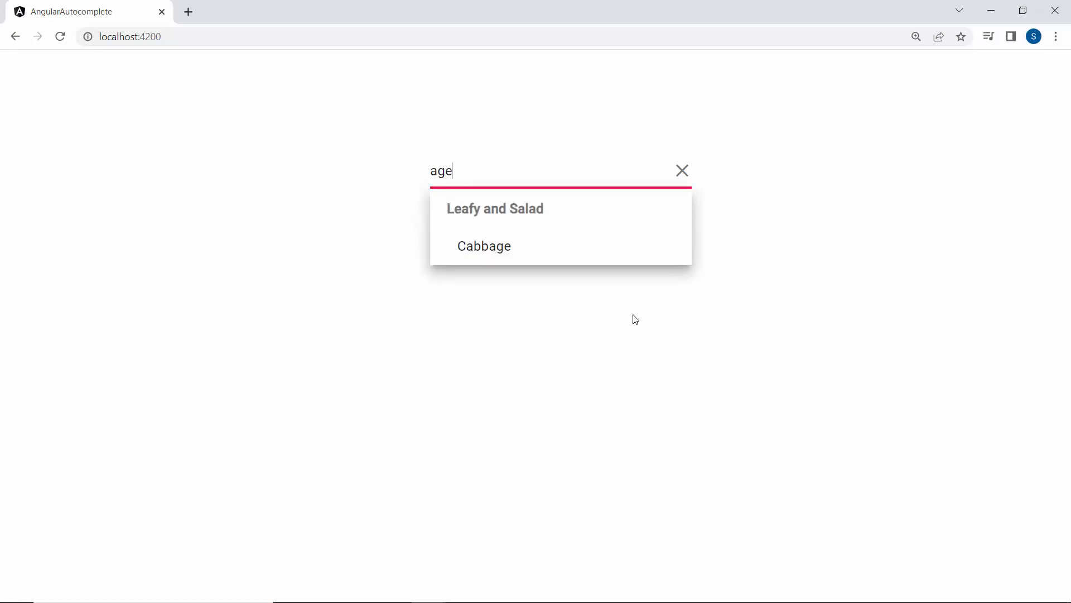
{"action": "key", "text": "alt+tab"}
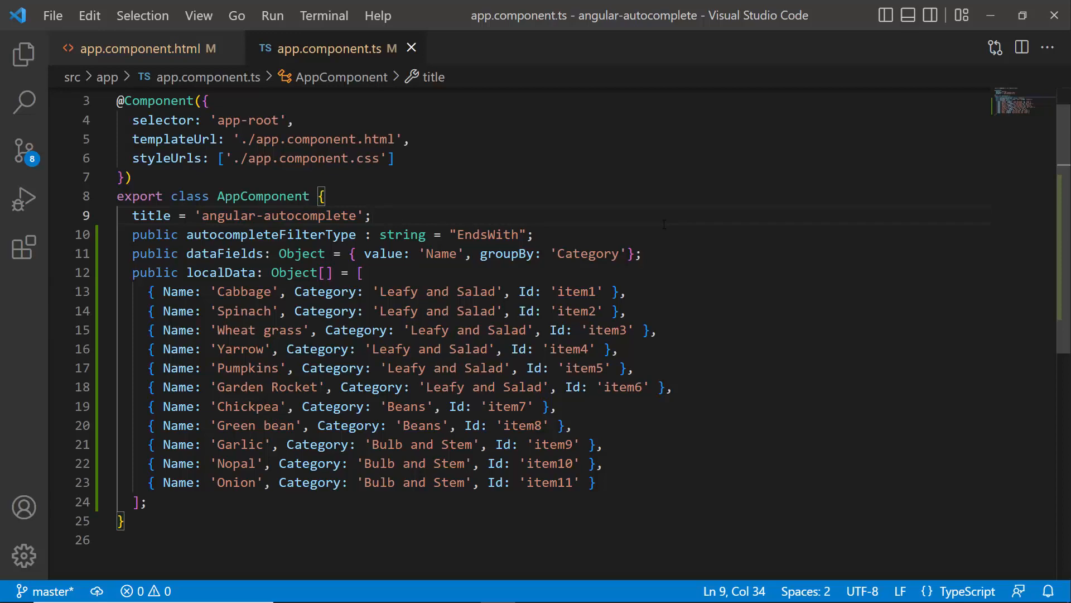
Step: Type 'bb' to get Cabbage suggested, then clear the field
{"action": "double_click", "coordinate": [487, 235]}
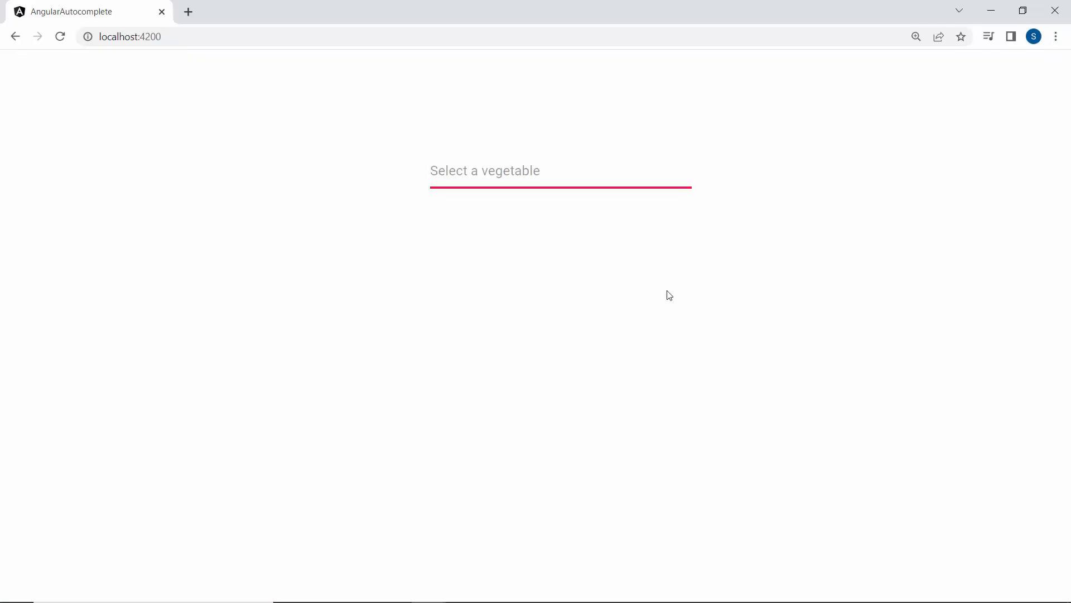
{"action": "type", "text": "bb"}
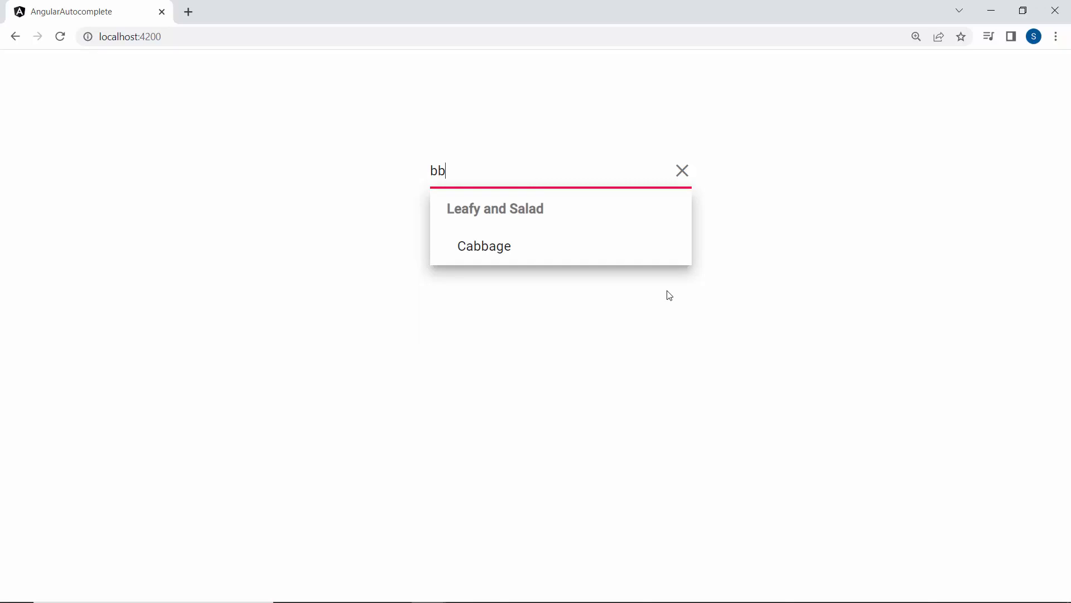
{"action": "left_click", "coordinate": [682, 170]}
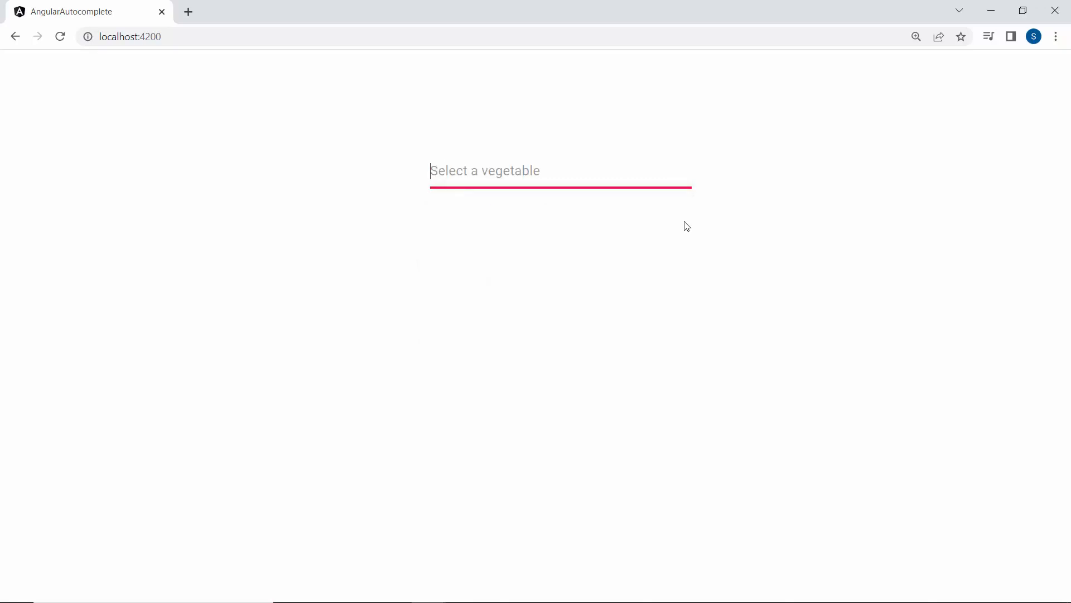
Step: Type G for grouped matches, then GRASS to get No records found
{"action": "type", "text": "G"}
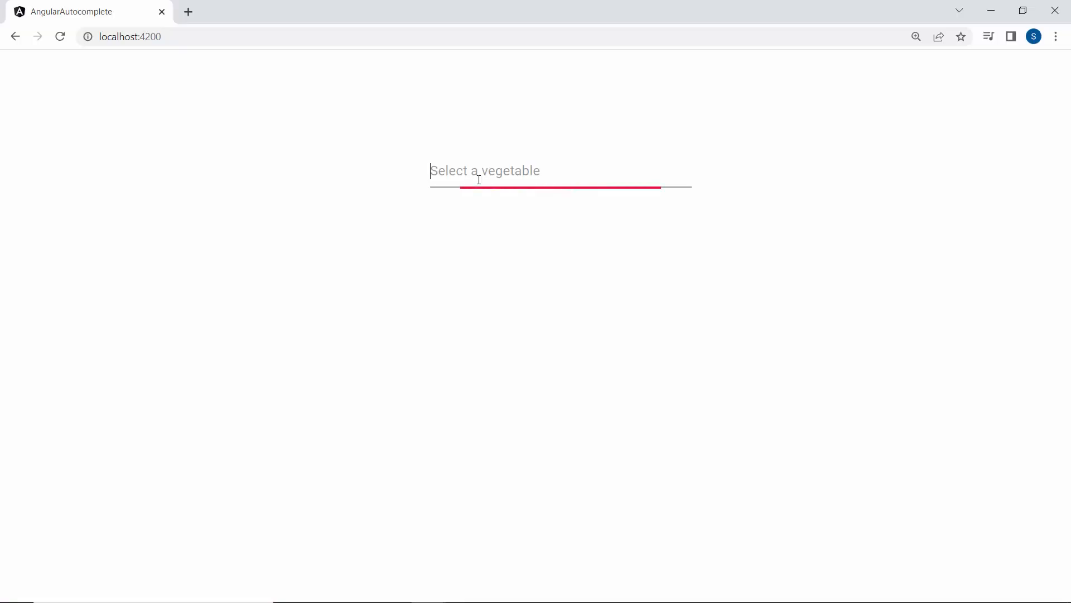
{"action": "type", "text": "G"}
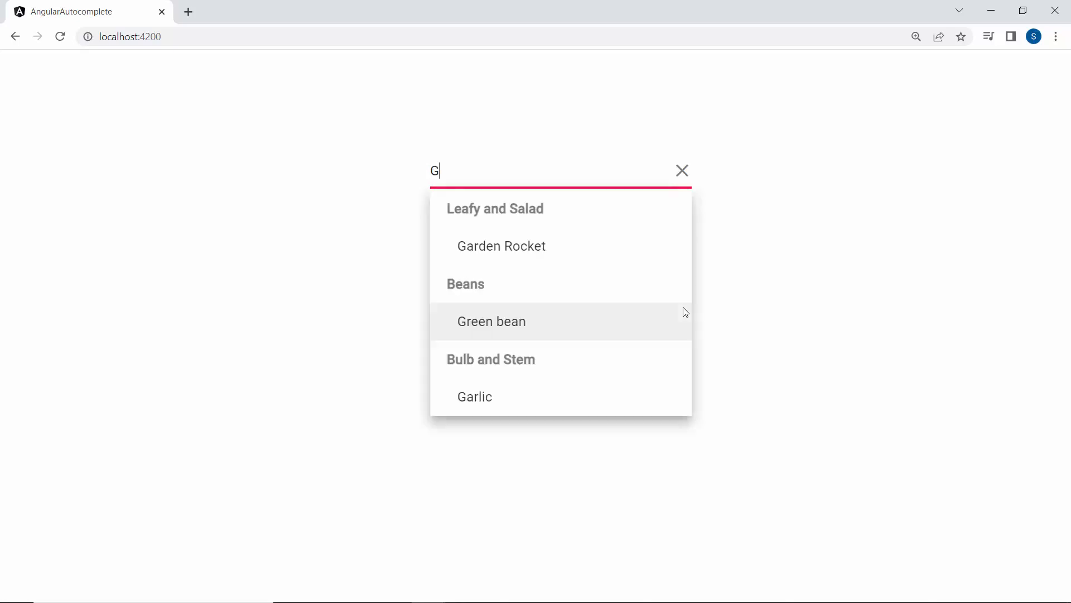
{"action": "type", "text": "RAS"}
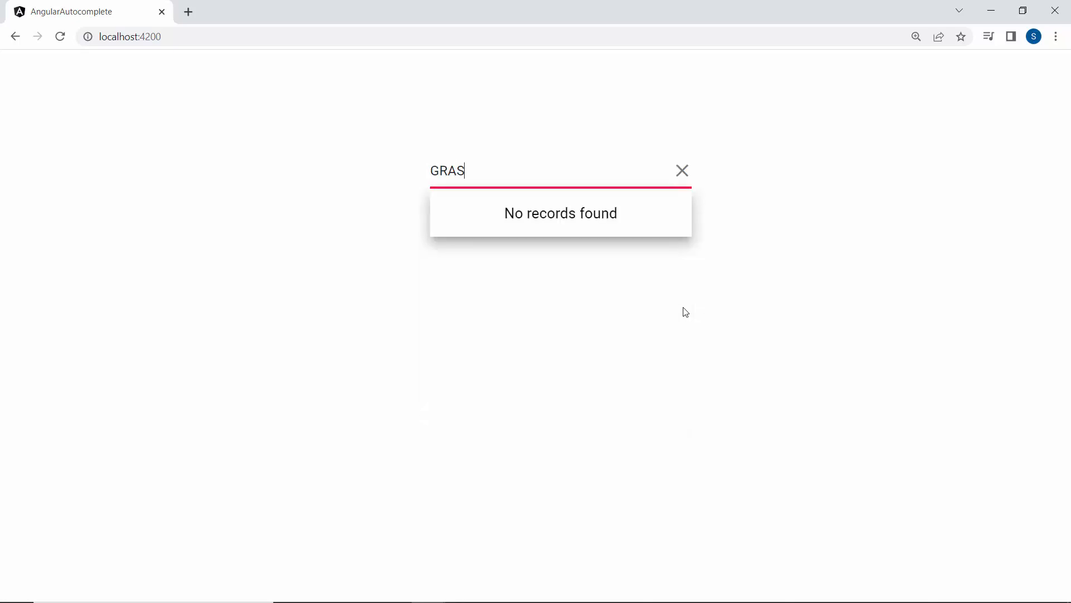
{"action": "type", "text": "S"}
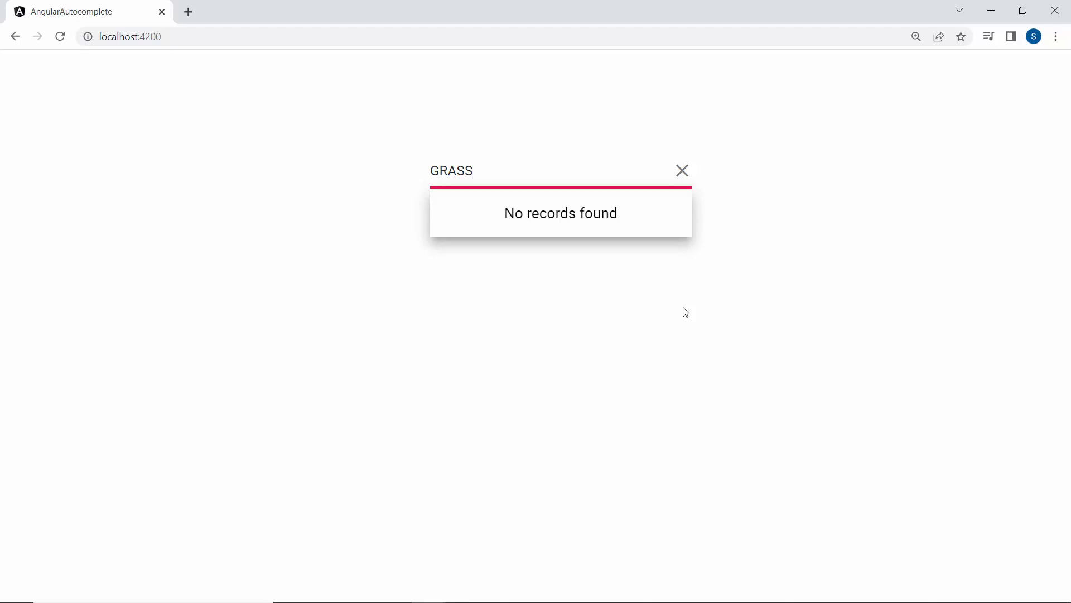
{"action": "type", "text": "G"}
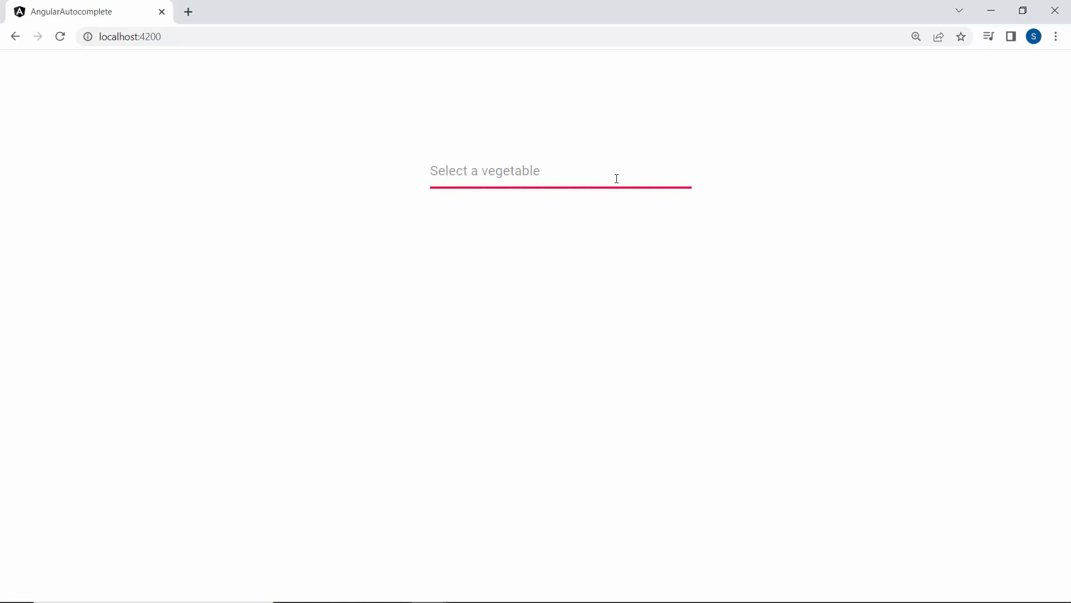
Step: Type G again in the emptied autocomplete to retest suggestions
{"action": "type", "text": "G"}
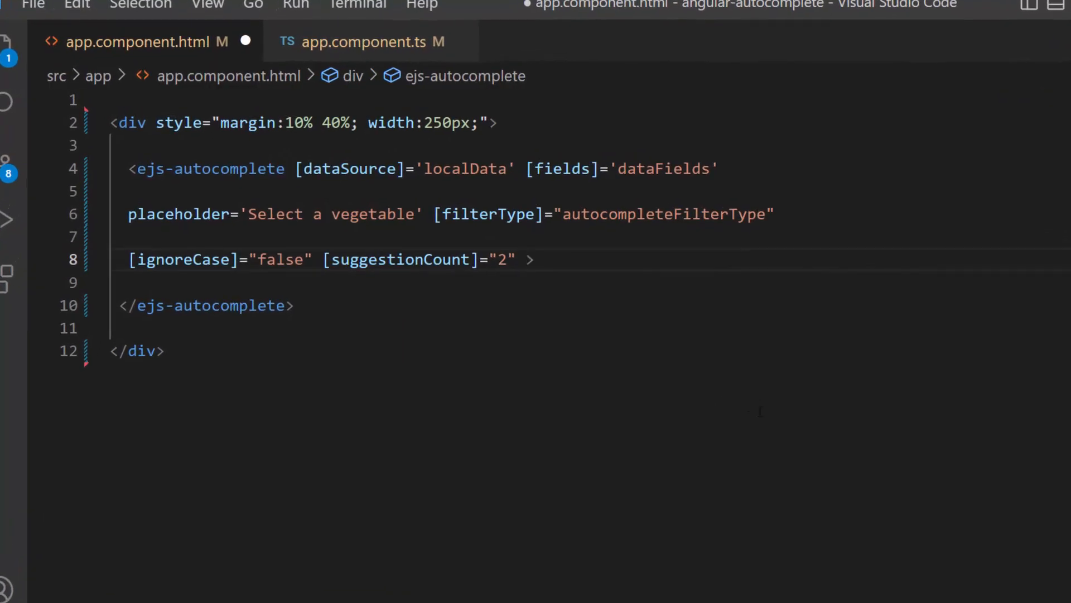
Step: Add [minLength]="3" to the ejs-autocomplete tag and test with 'Gre'
{"action": "type", "text": "[min]=\"\""}
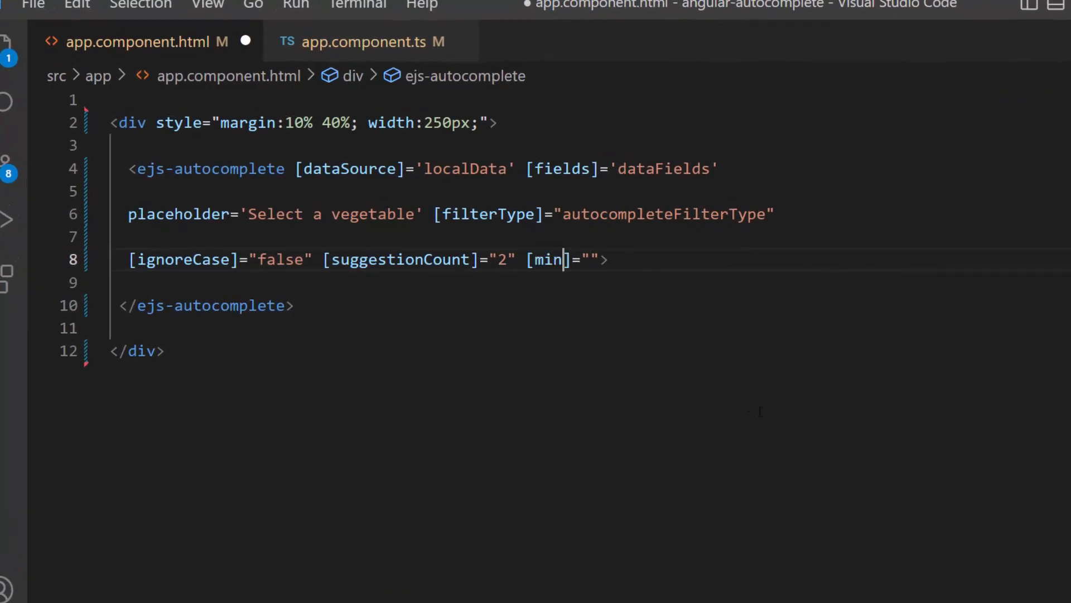
{"action": "type", "text": "Length]=\"3"}
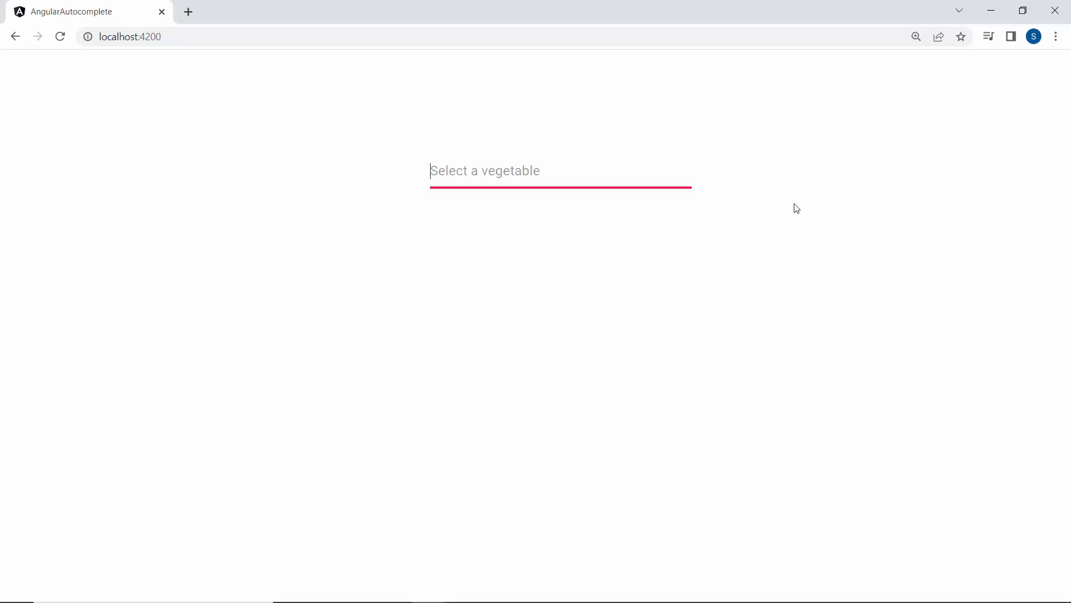
{"action": "type", "text": "Gre"}
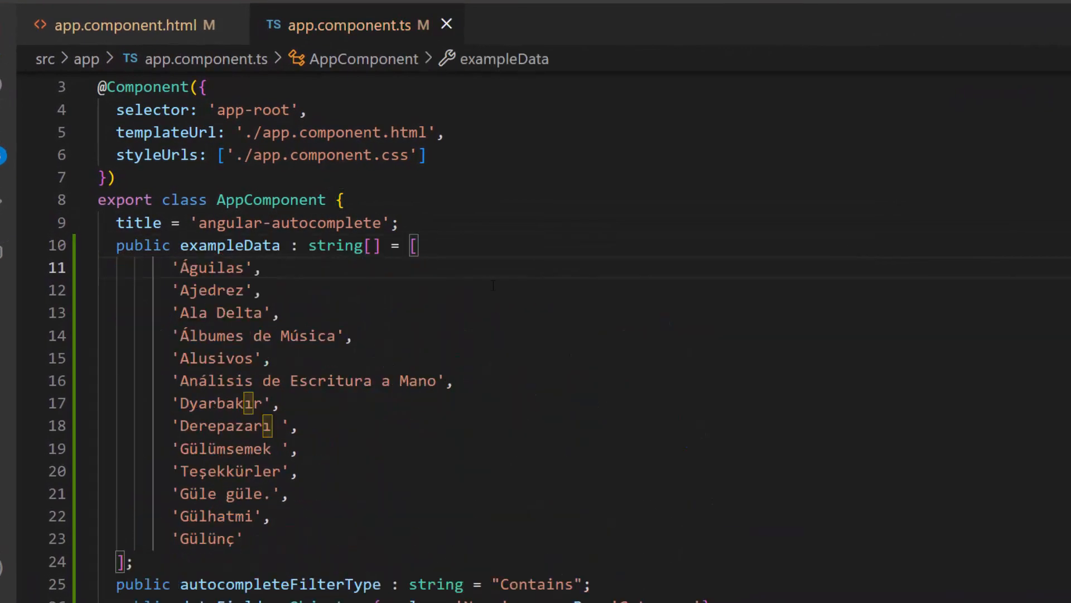
Step: Bind exampleData as the autocomplete's dataSource in the HTML template
{"action": "double_click", "coordinate": [228, 245]}
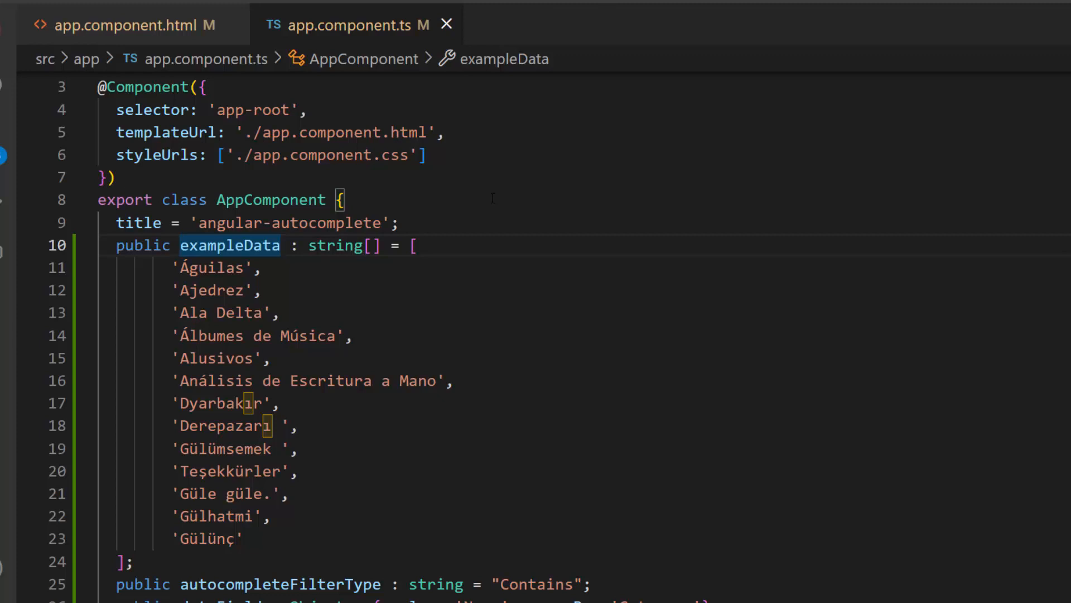
{"action": "left_click", "coordinate": [128, 24]}
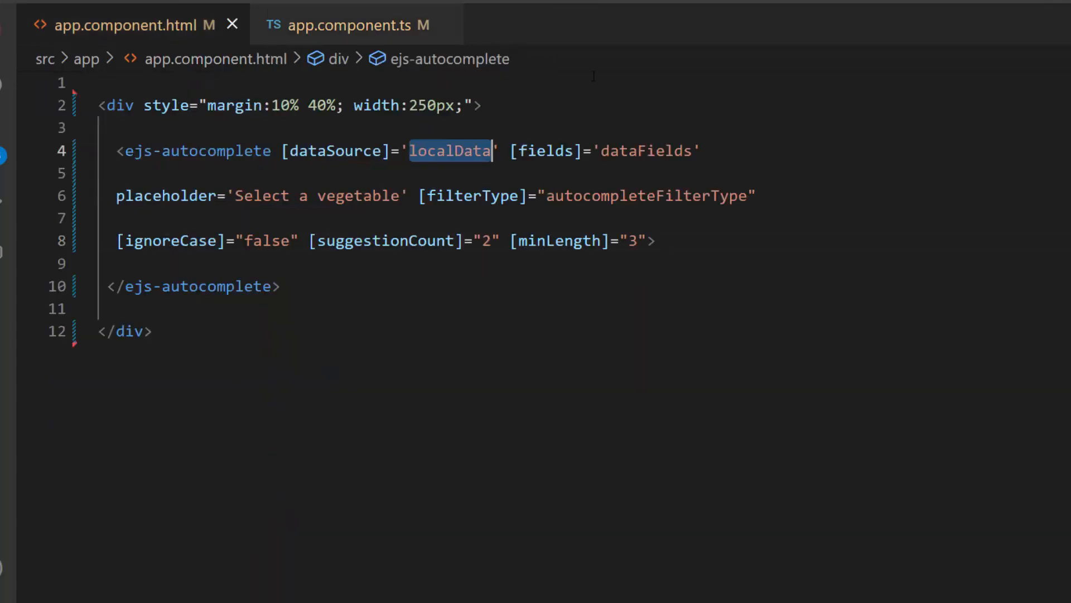
{"action": "type", "text": "exampleData"}
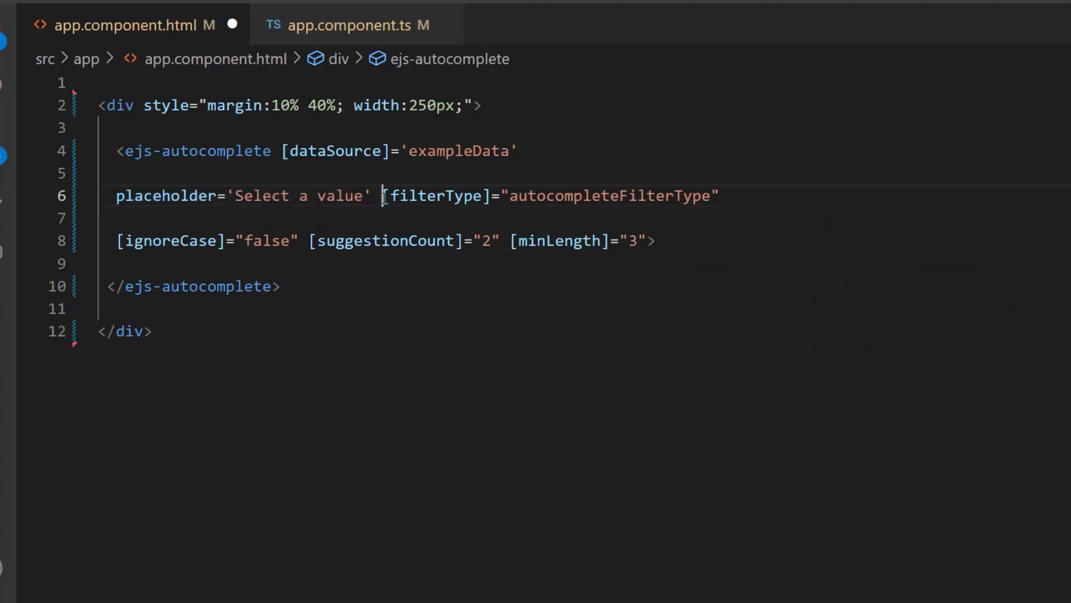
Step: Delete filterType, ignoreCase, suggestionCount and minLength, and add [ignoreAccent]="true"
{"action": "left_click_drag", "start_coordinate": [383, 195], "coordinate": [298, 240]}
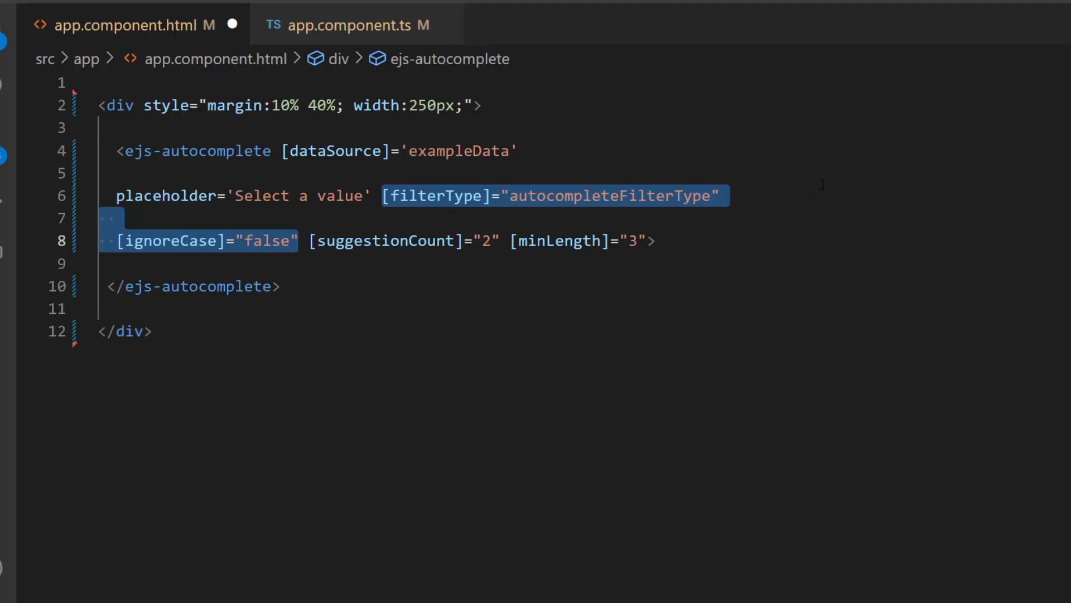
{"action": "key", "text": "Delete"}
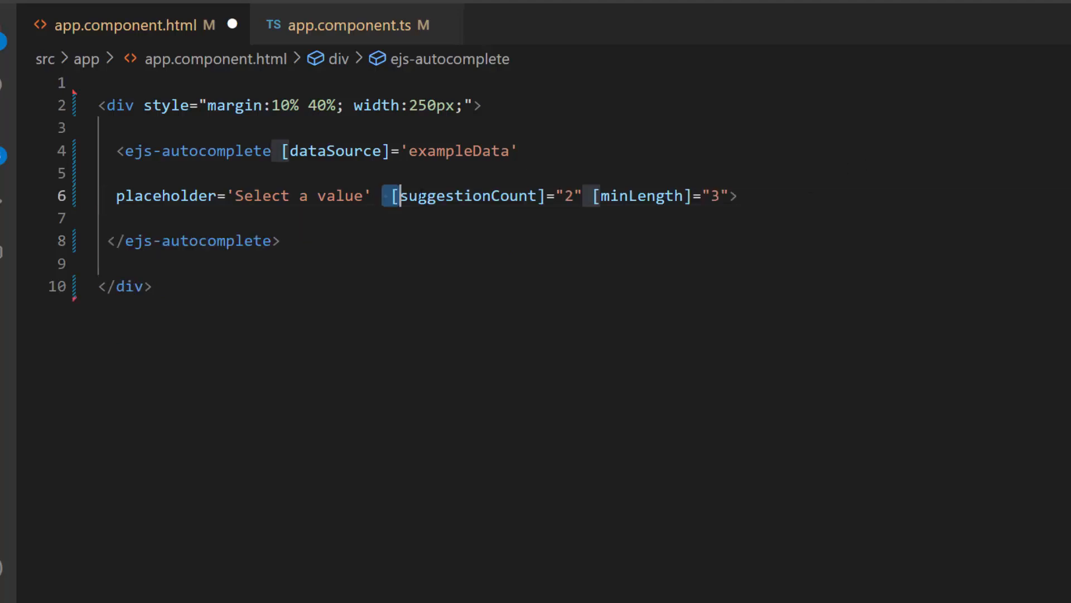
{"action": "left_click_drag", "start_coordinate": [389, 196], "coordinate": [729, 196]}
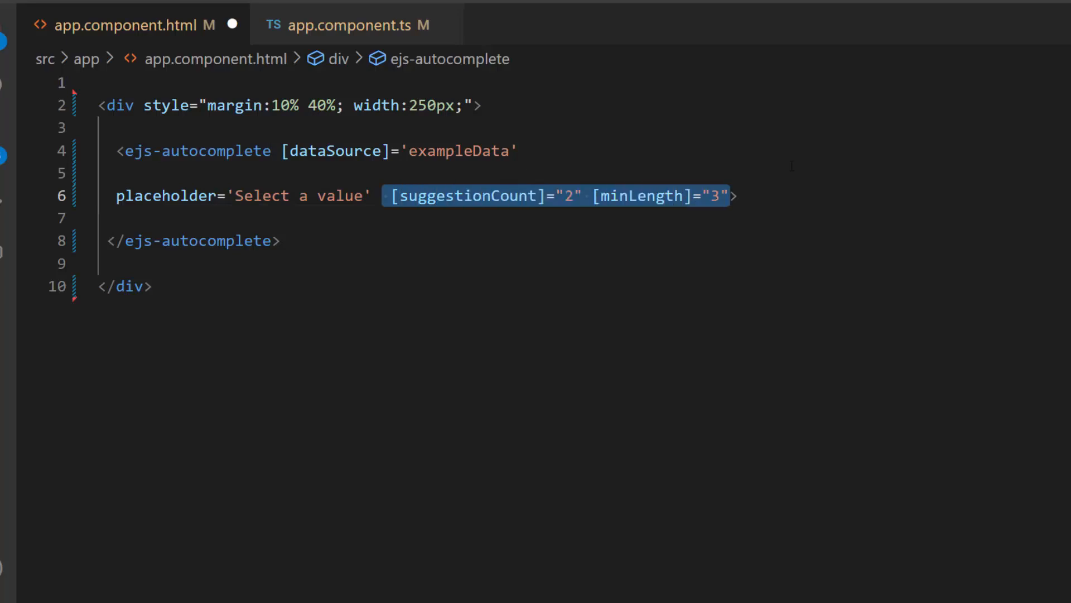
{"action": "key", "text": "Delete"}
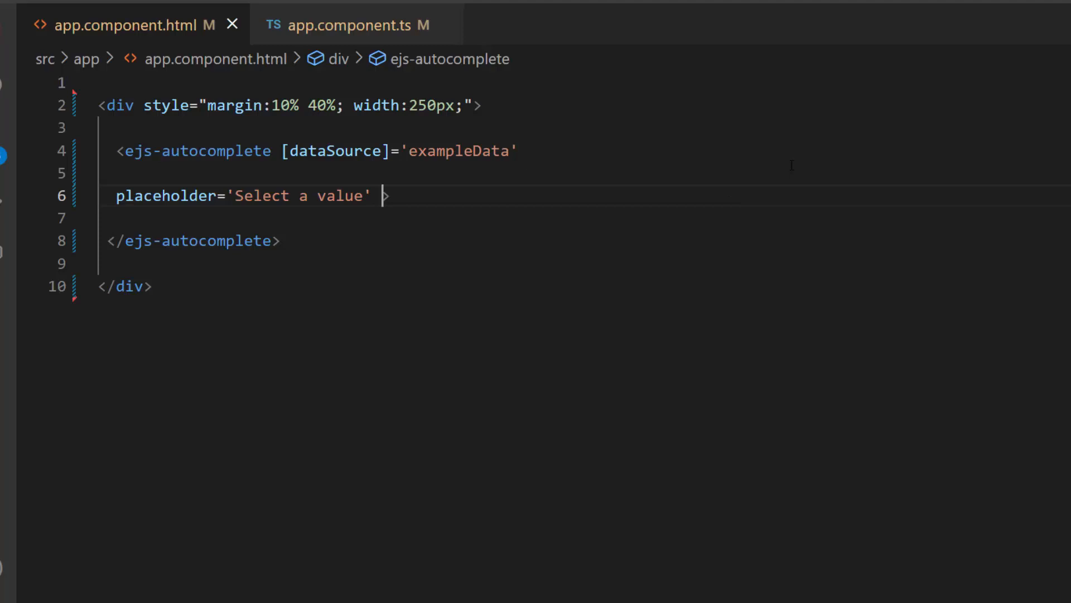
{"action": "type", "text": "[]"}
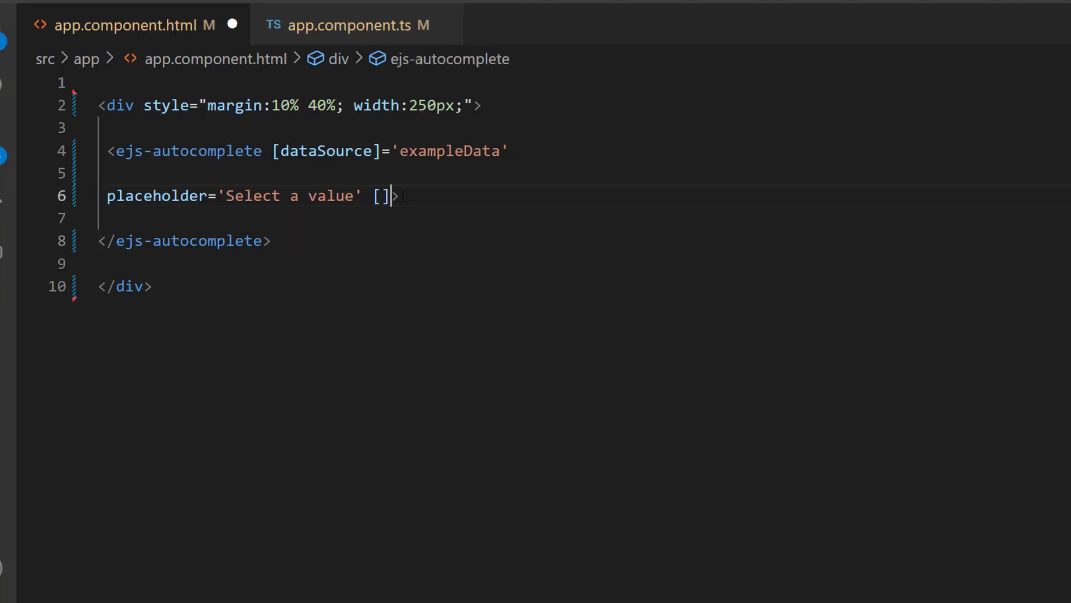
{"action": "type", "text": "[ignoreAccent]=\"true\""}
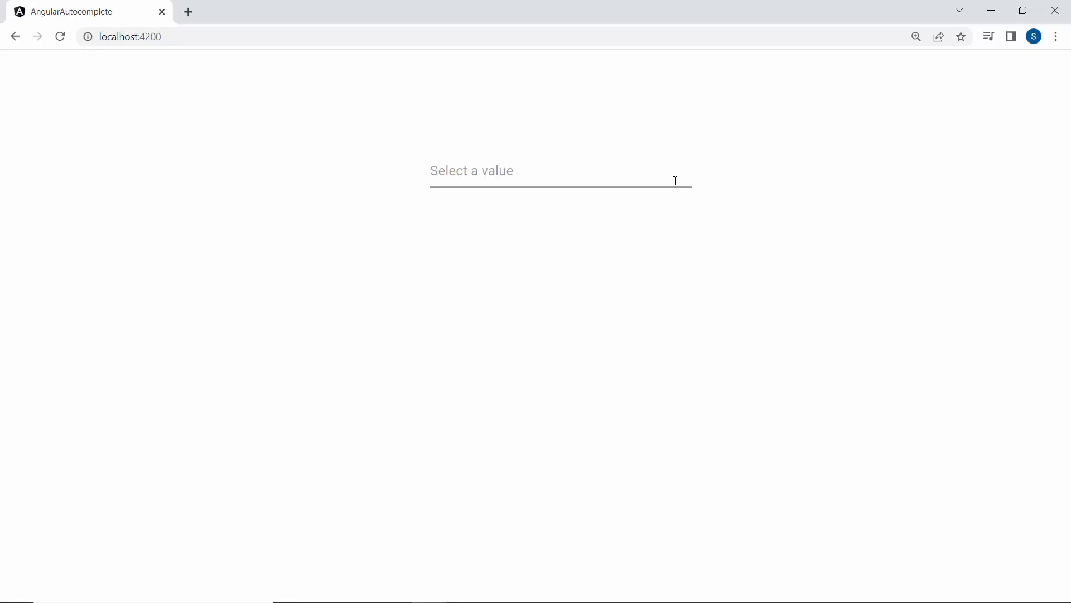
Step: Type 'a' to list accented matches like Águilas and Dyarbakır
{"action": "type", "text": "a"}
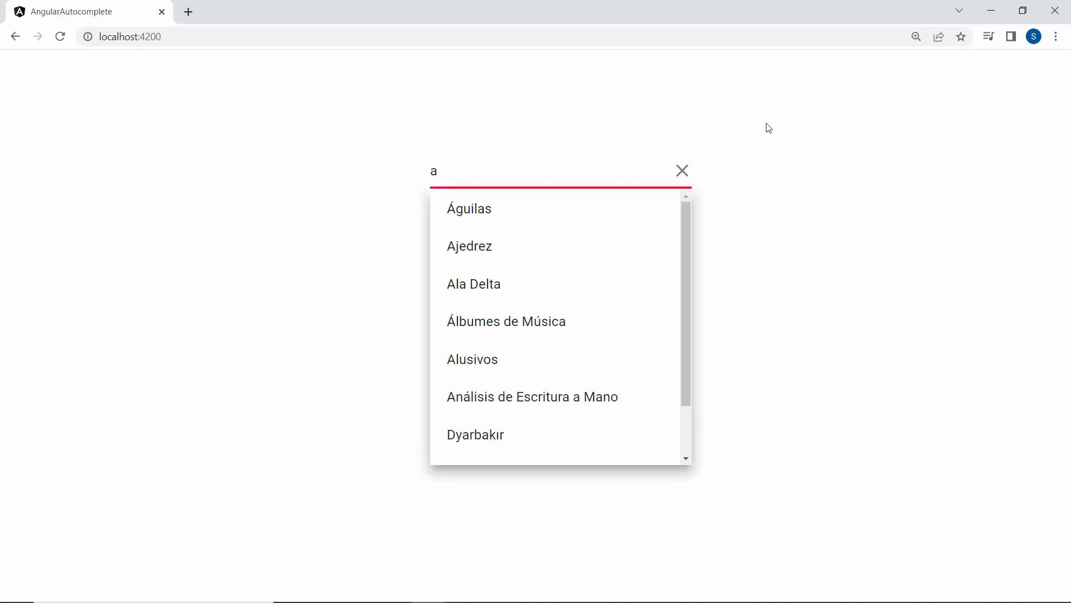